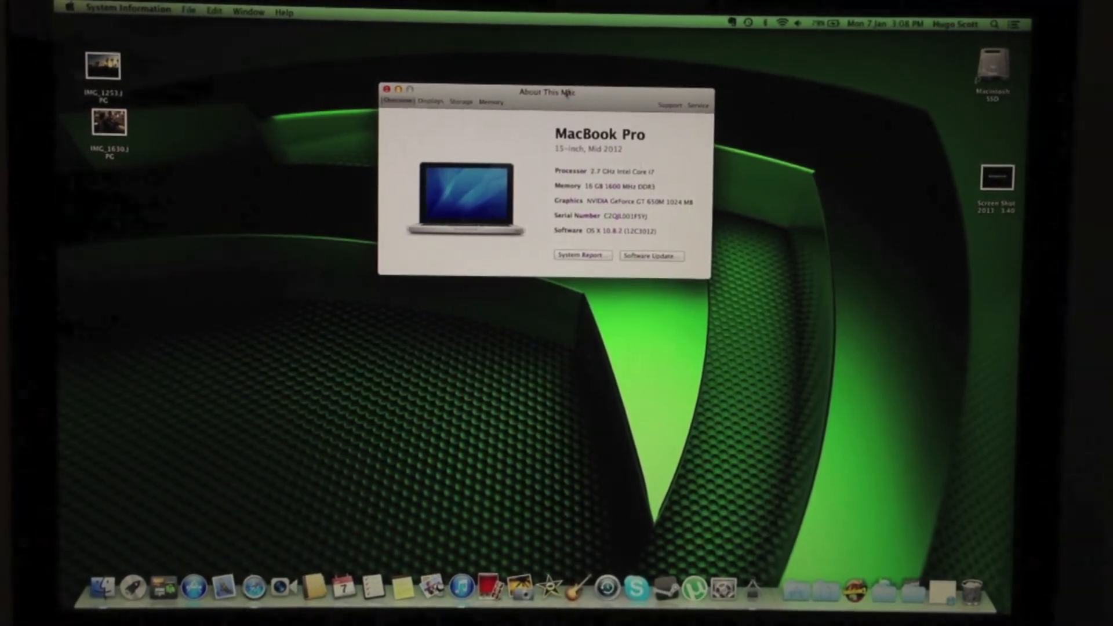
View the Displays, Storage, then Memory details (16 GB as two 8 GB modules)
left_click(428, 102)
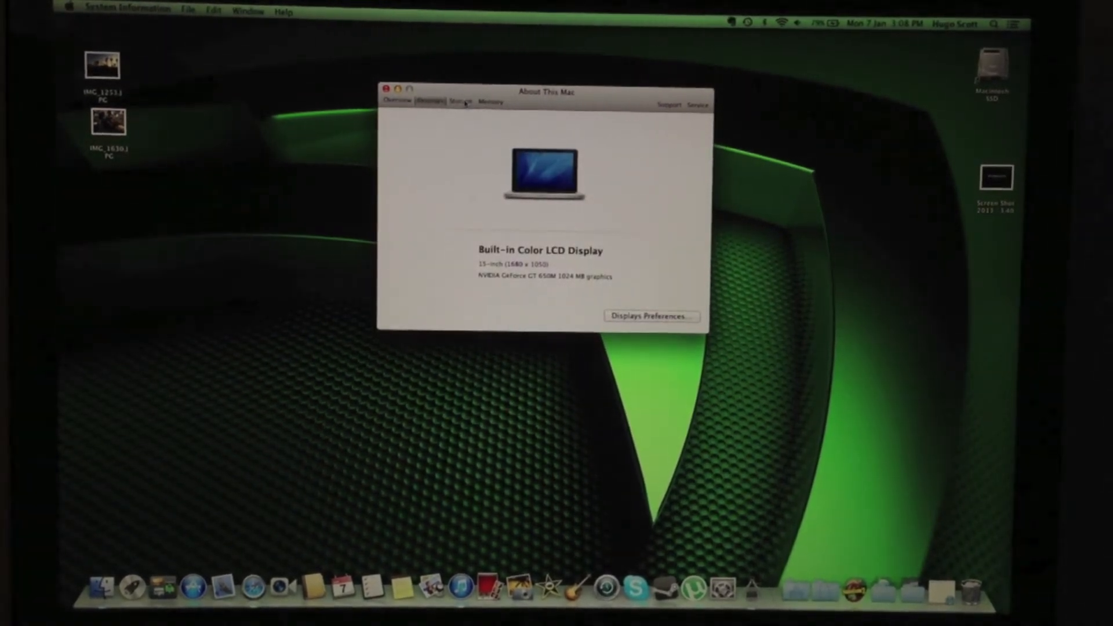
left_click(459, 102)
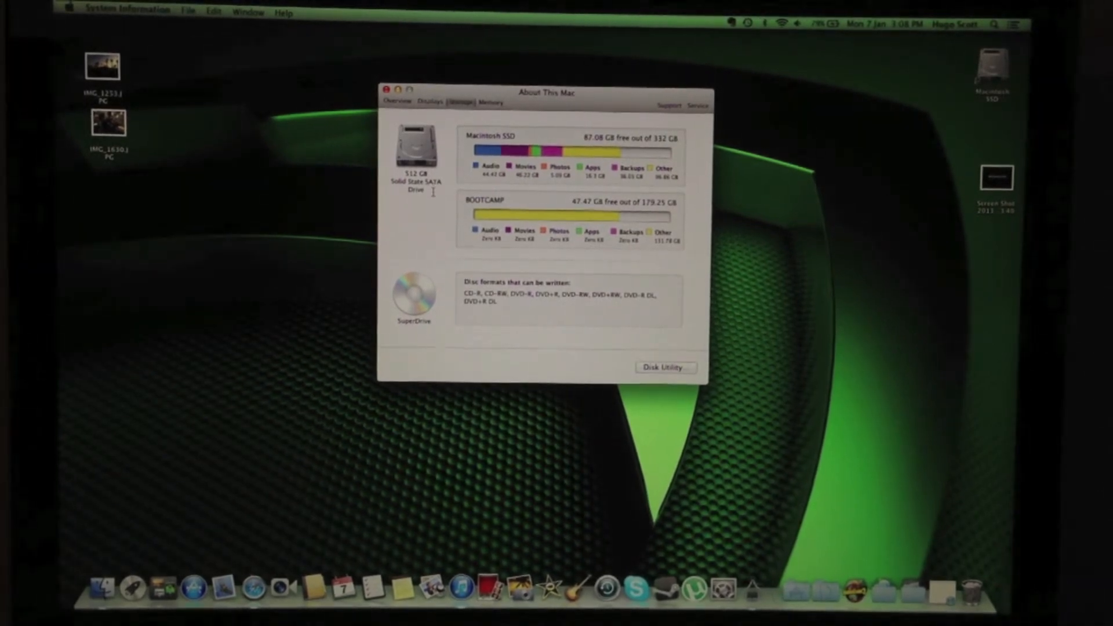
mouse_move(433, 207)
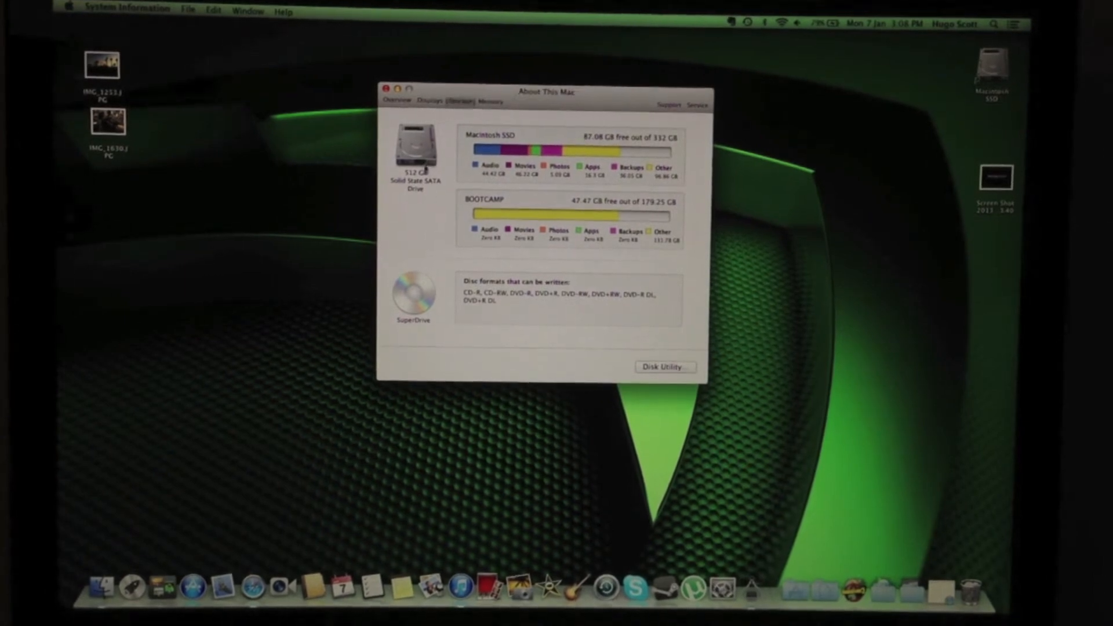
left_click(489, 102)
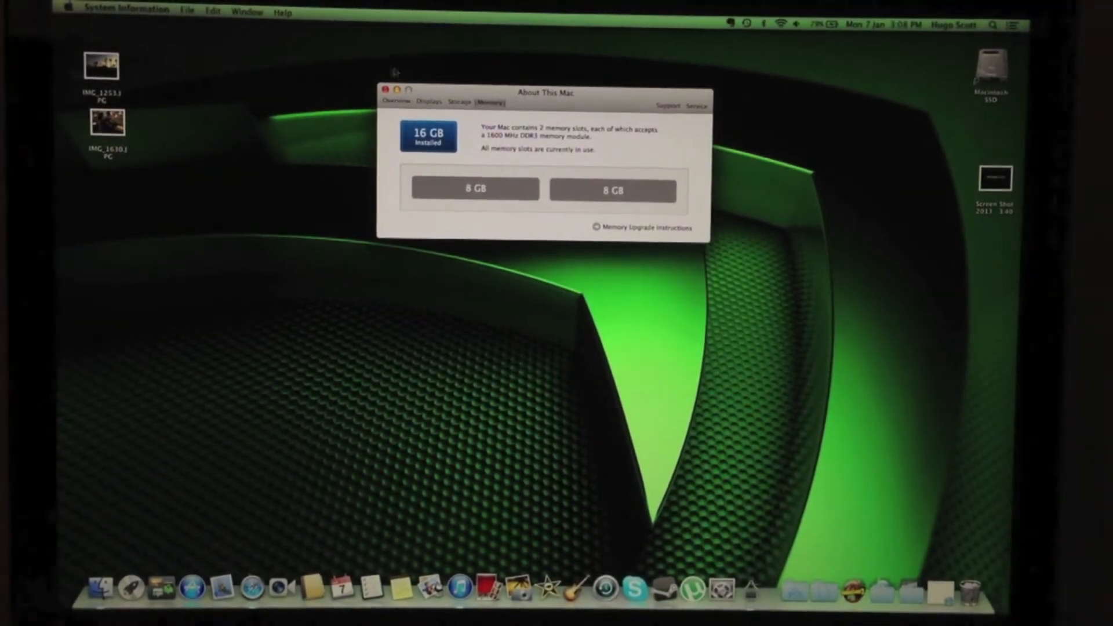
Shut the Mac down from the Apple menu and confirm
left_click(69, 12)
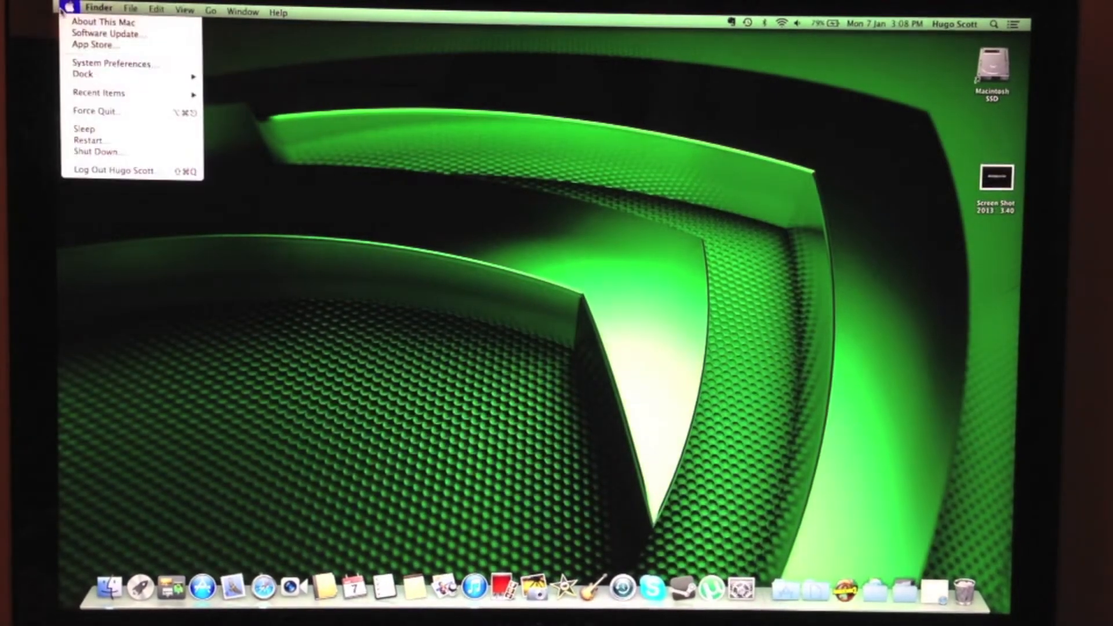
left_click(97, 151)
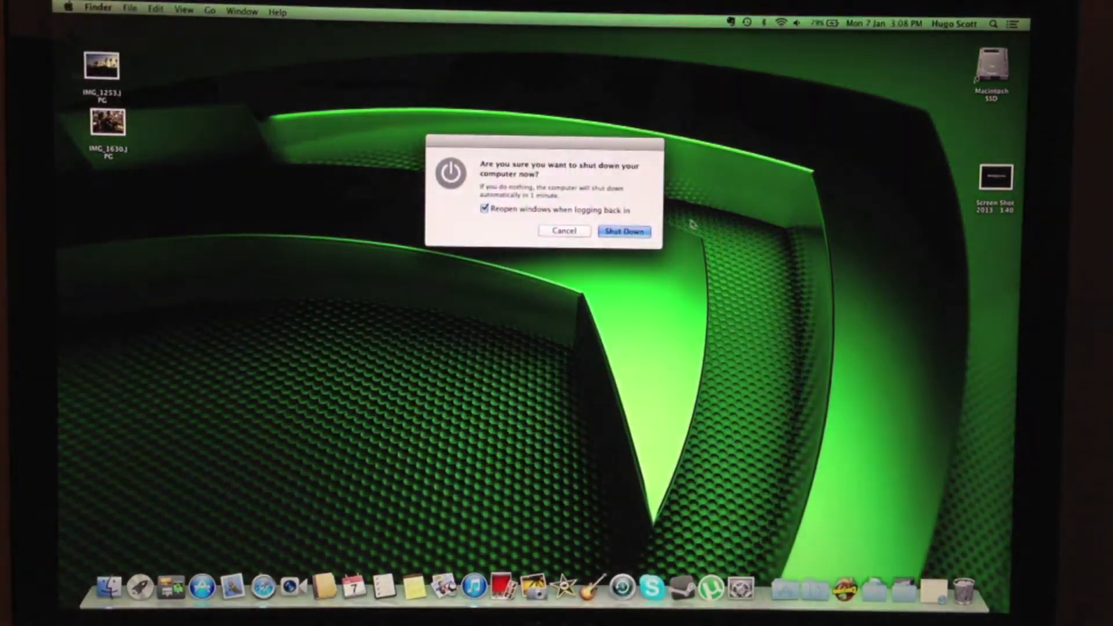
left_click(624, 230)
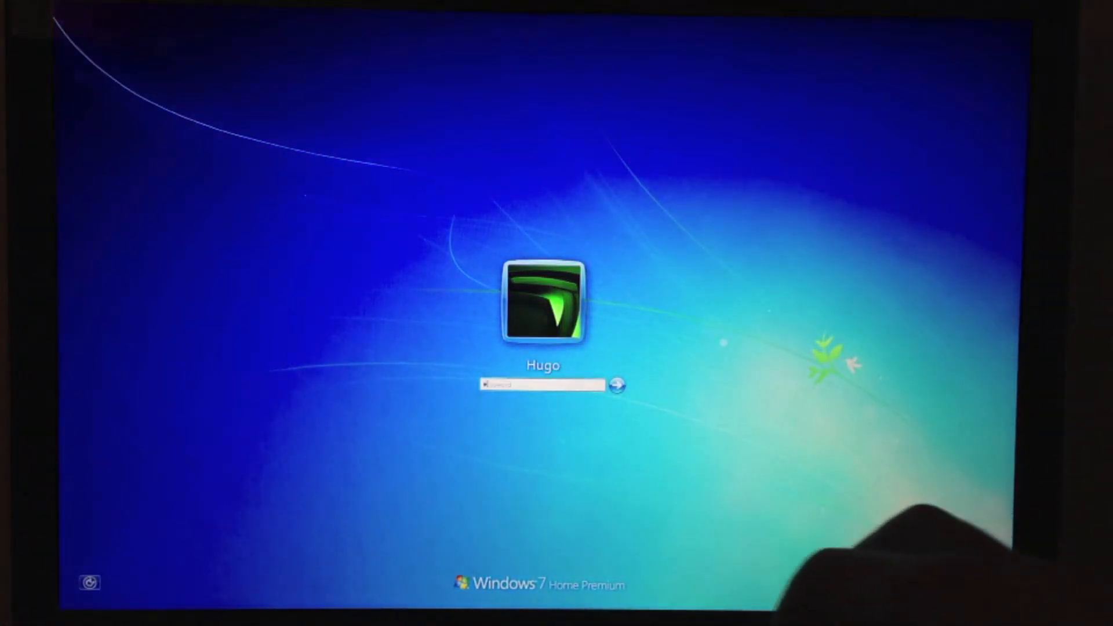
Enter the account password to sign in to Windows 7
left_click(617, 385)
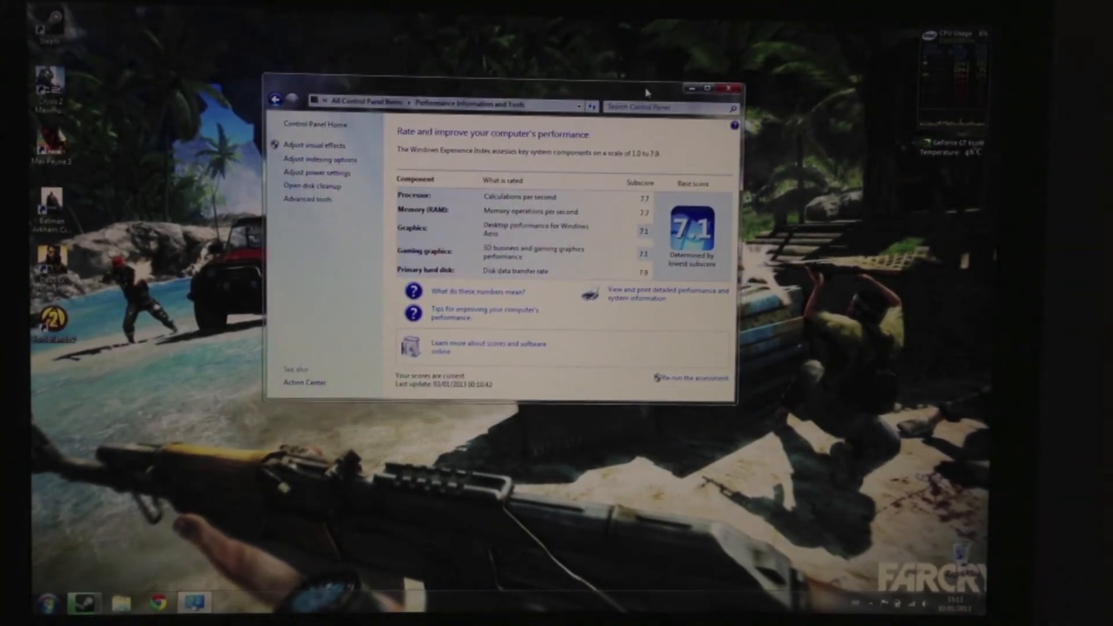
mouse_move(682, 154)
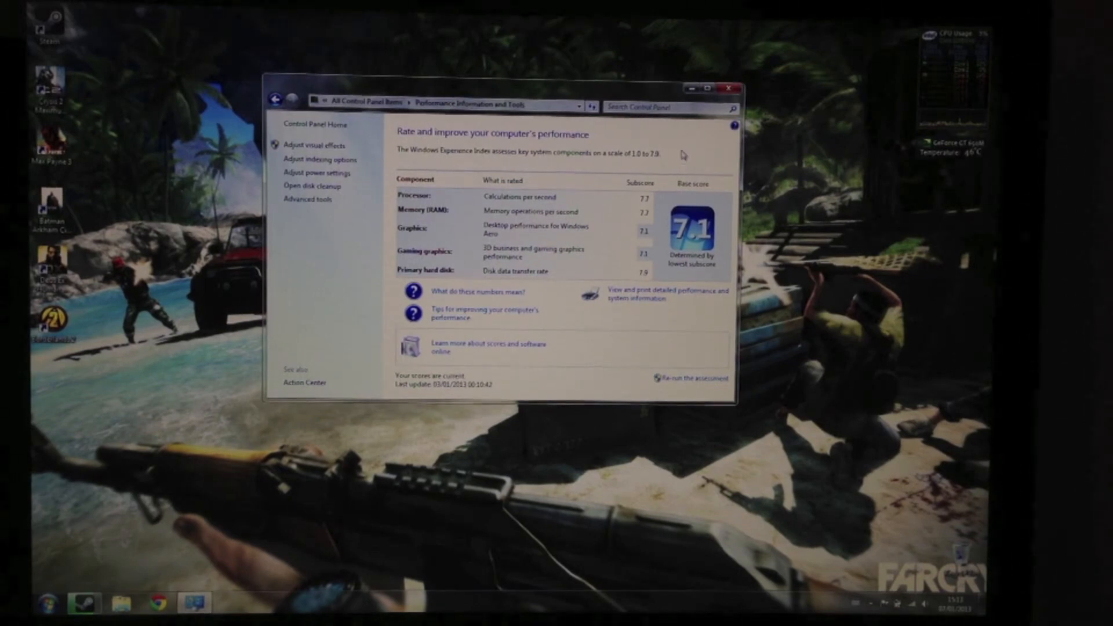